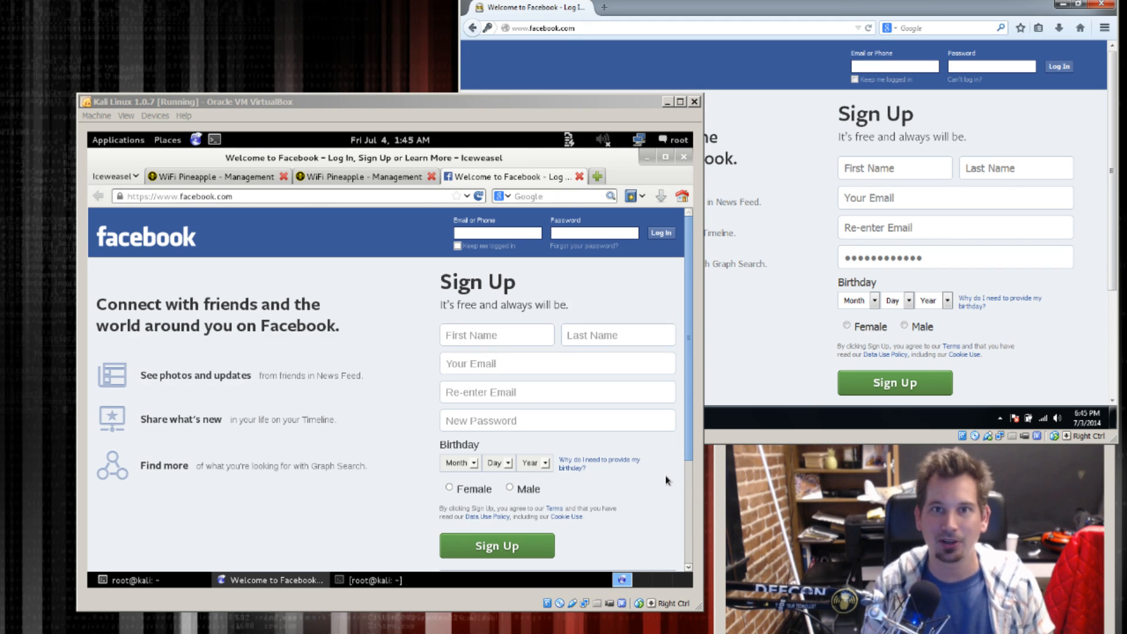
Step: Minimize the Iceweasel Facebook window in the Kali VM to show the desktop
left_click(497, 232)
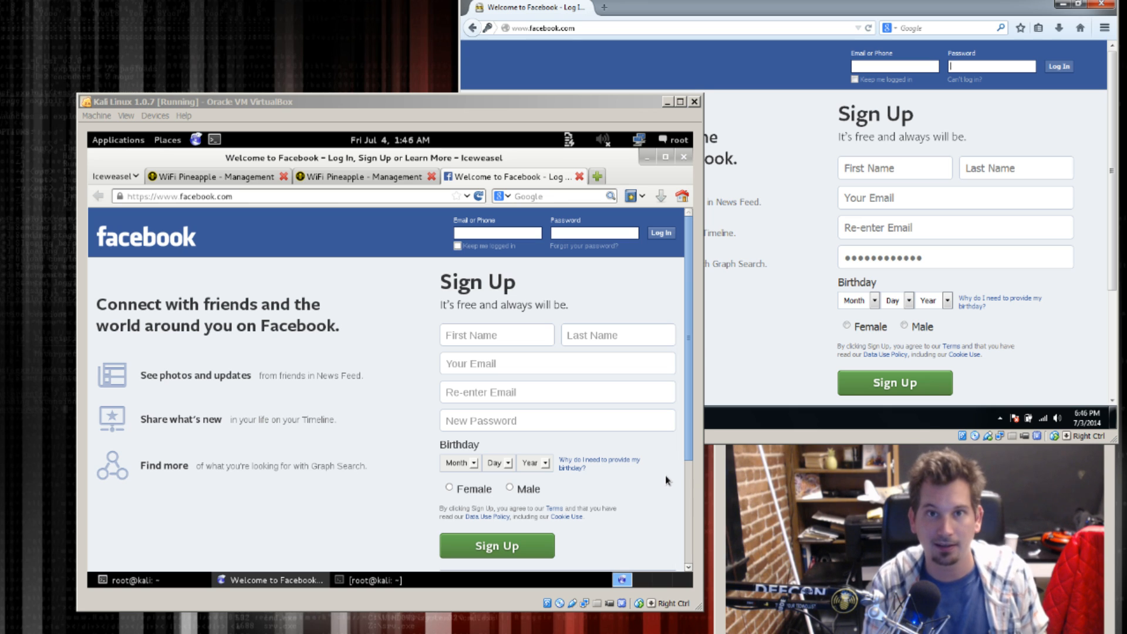
left_click(496, 233)
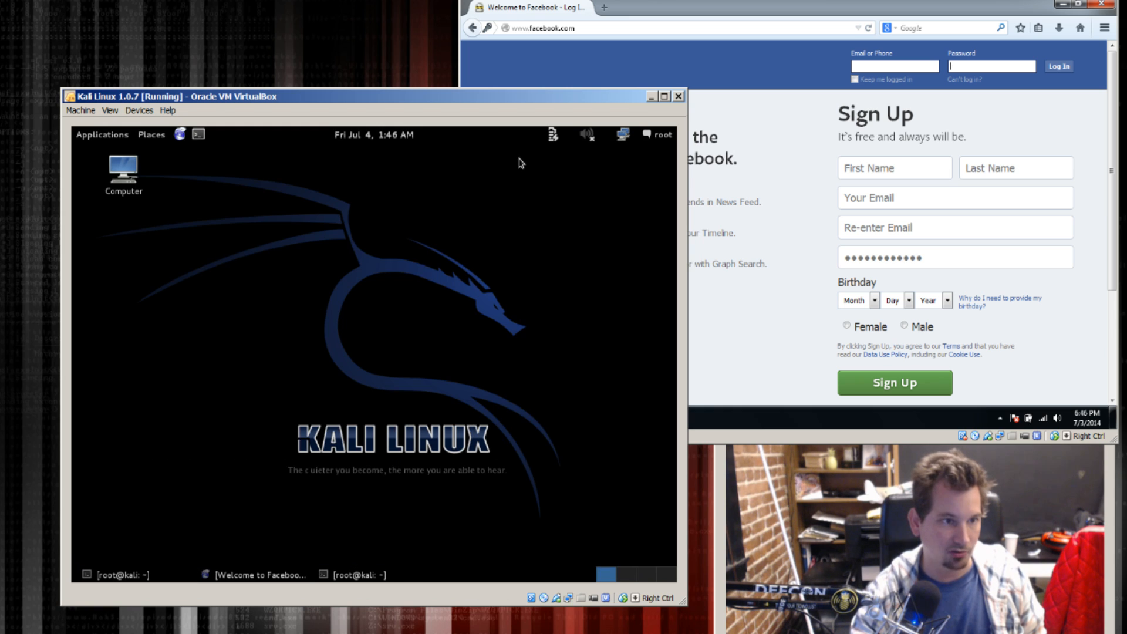
Step: Restore the Iceweasel Facebook page from the Kali taskbar
left_click(255, 575)
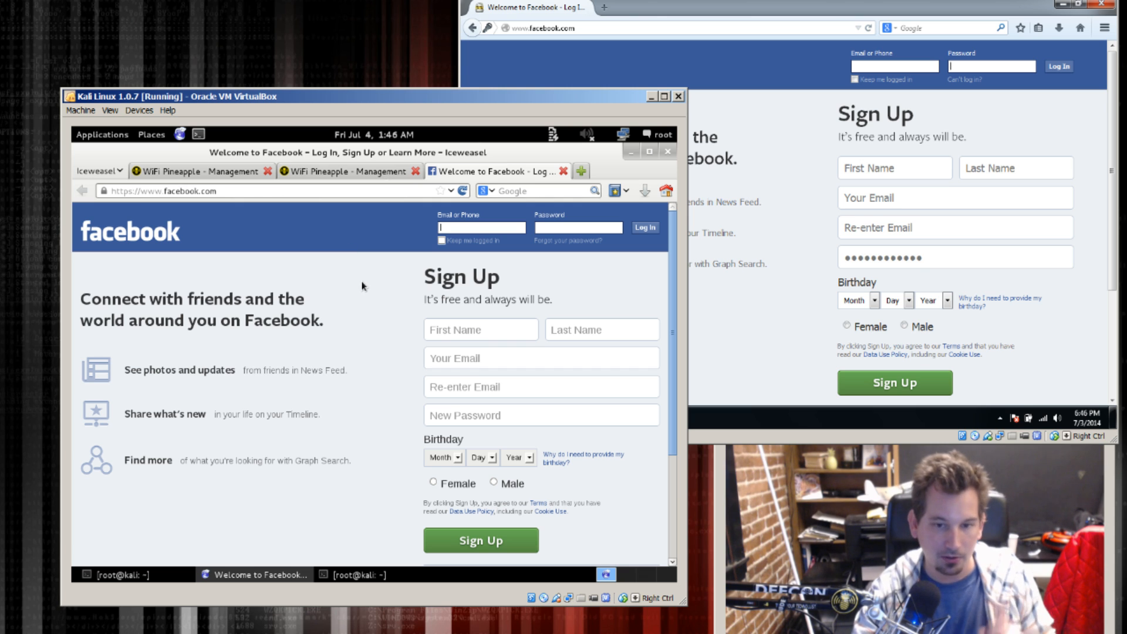
mouse_move(204, 206)
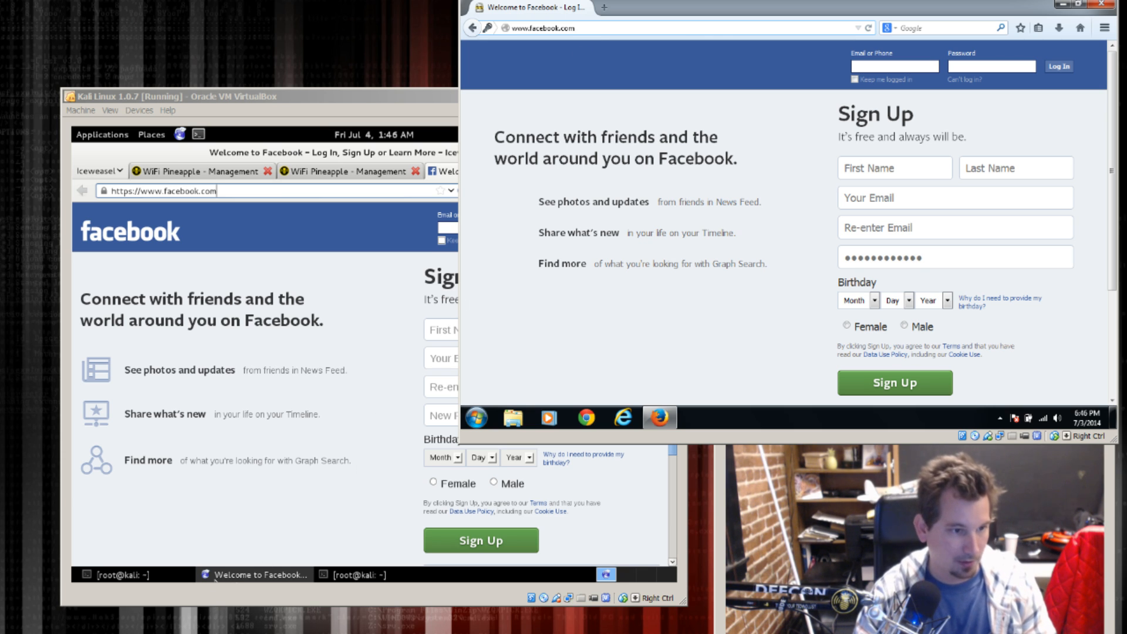
Step: Open the installed sslstrip infusion from the Pineapple management page
left_click(349, 171)
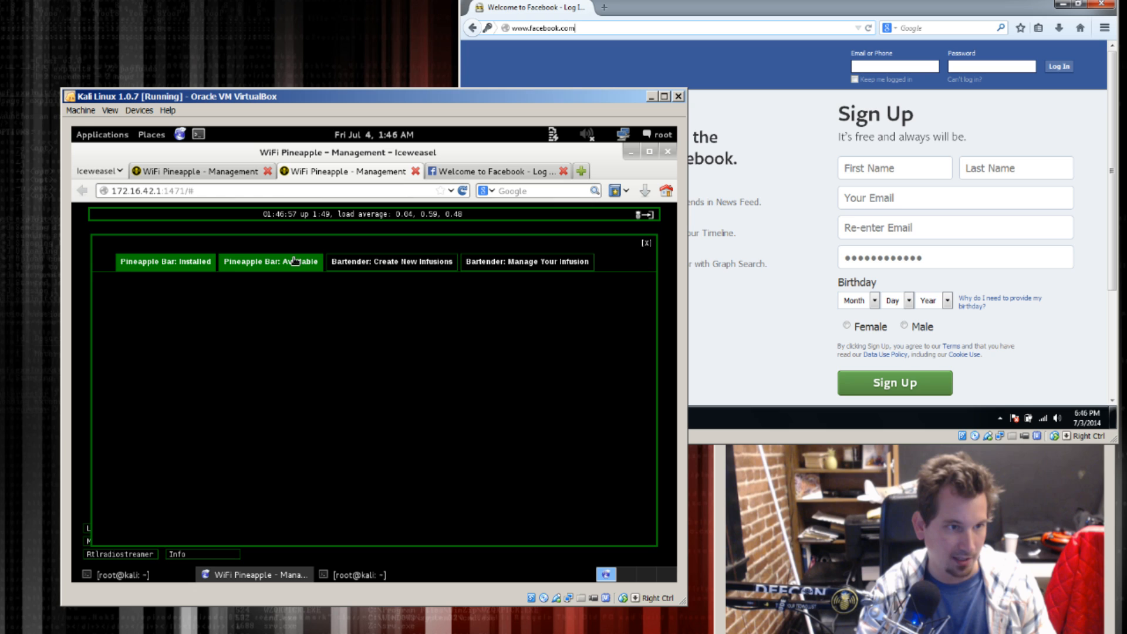
left_click(272, 260)
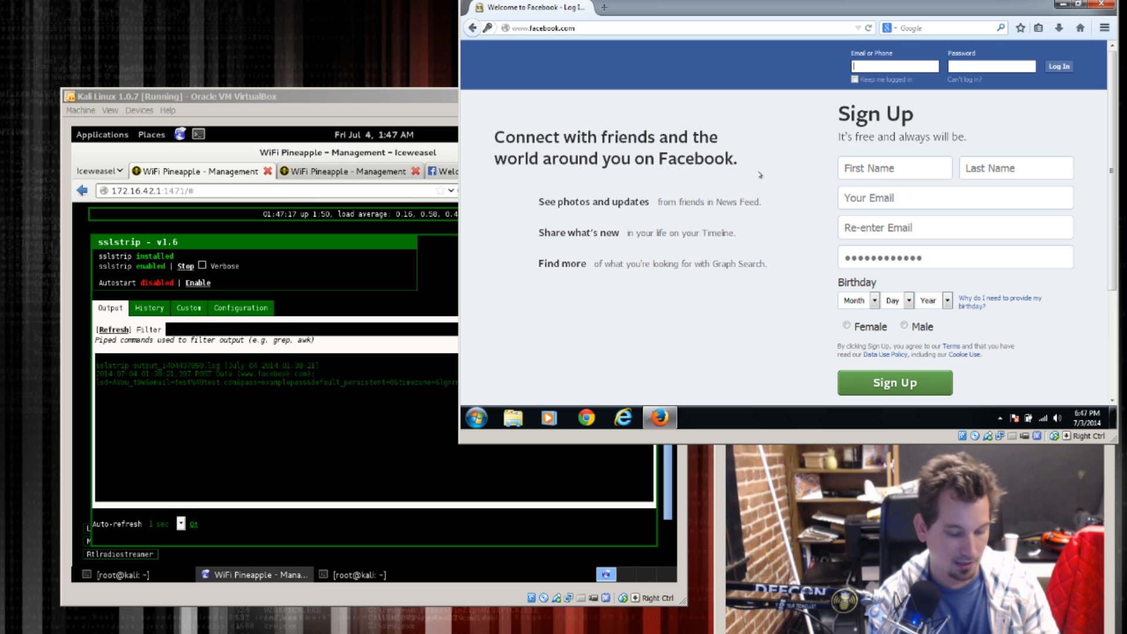
type("deadbeefcoffee@")
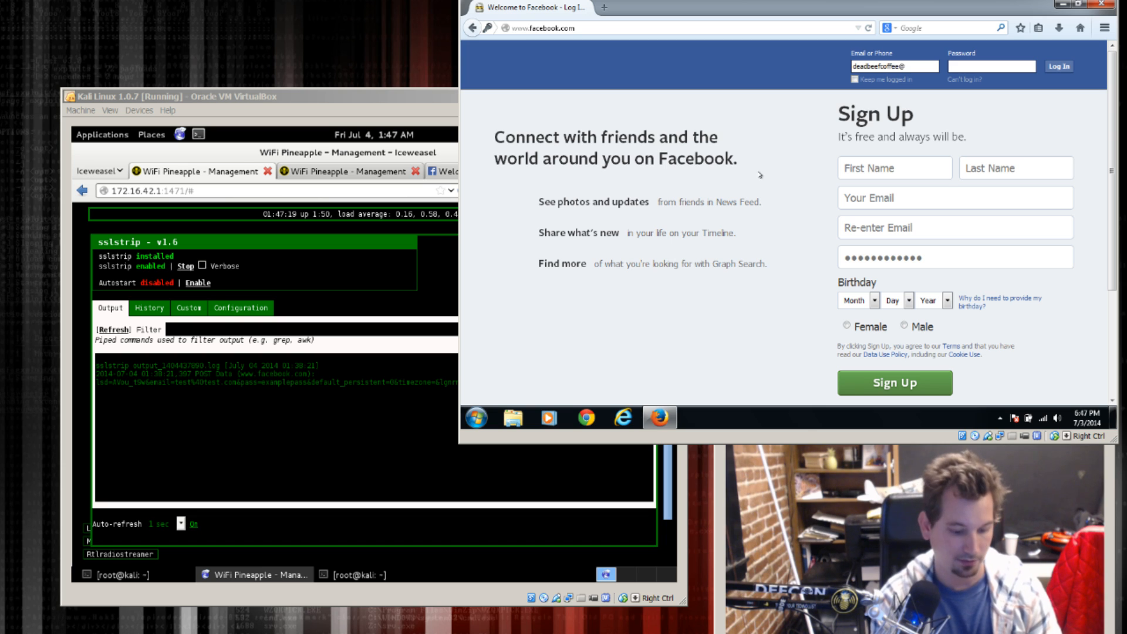
type("whatever.e")
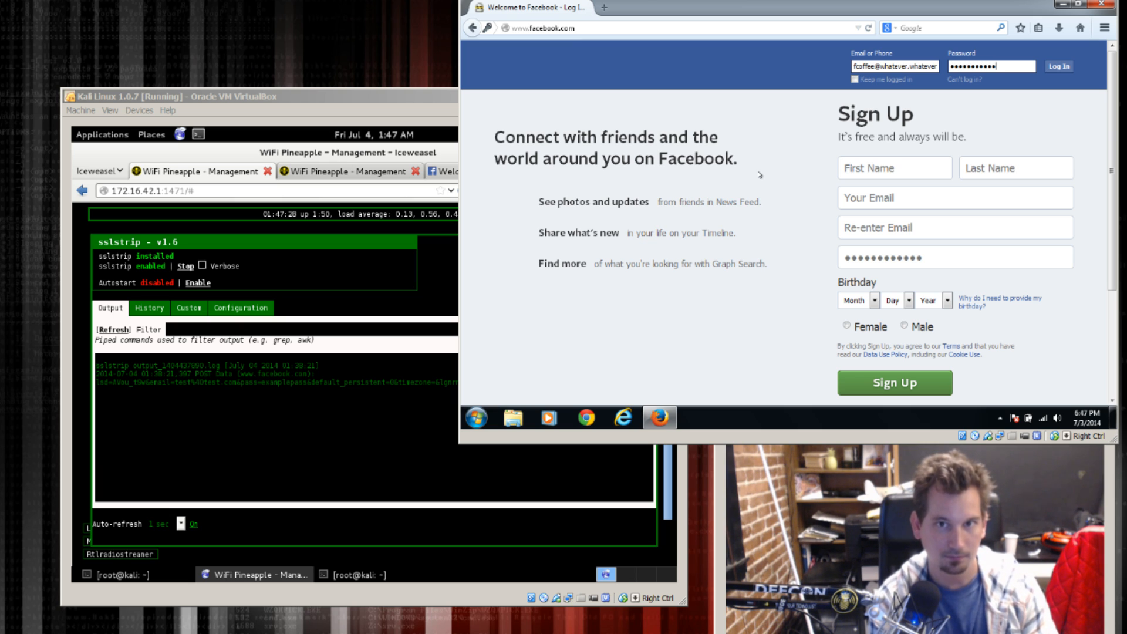
left_click(1057, 67)
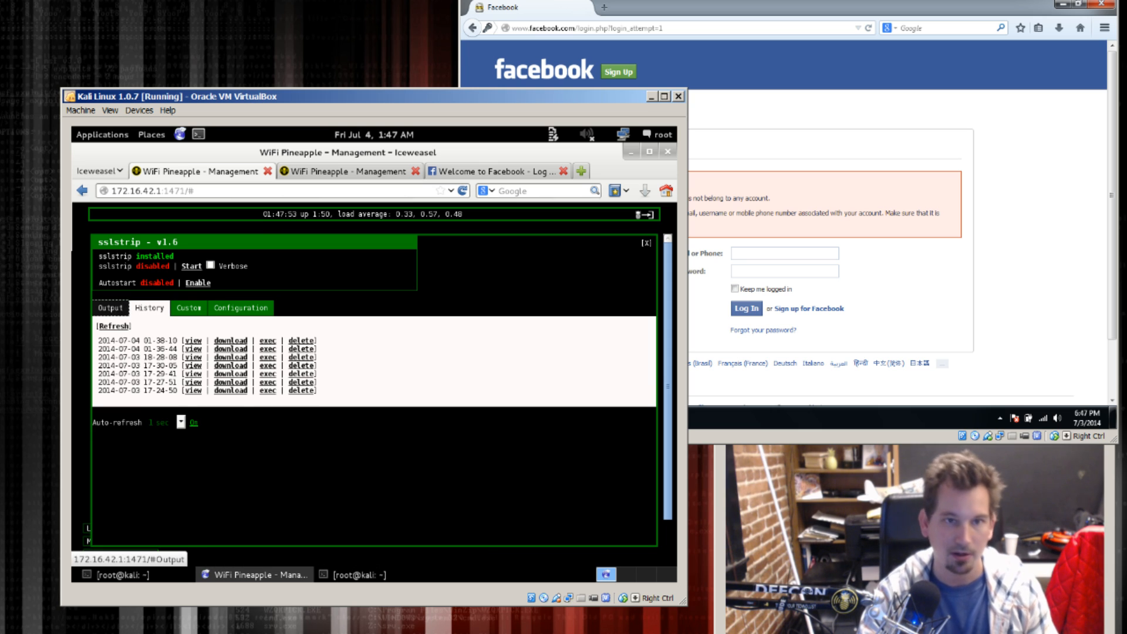
Step: Show the sslstrip Output tab reporting sslstrip not running
left_click(110, 308)
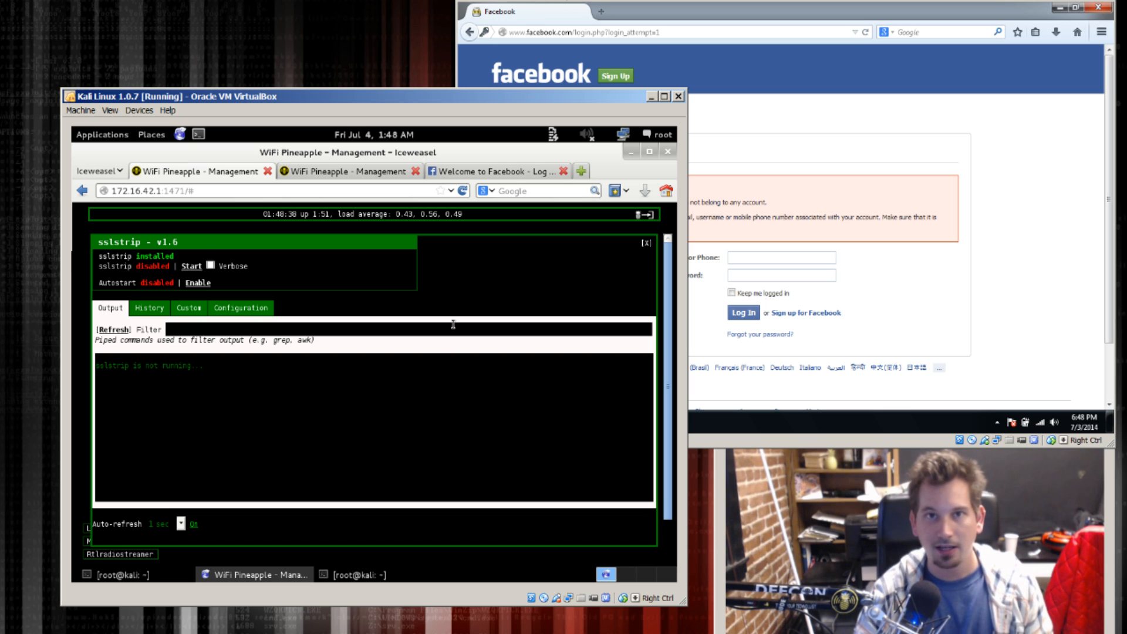
mouse_move(686, 394)
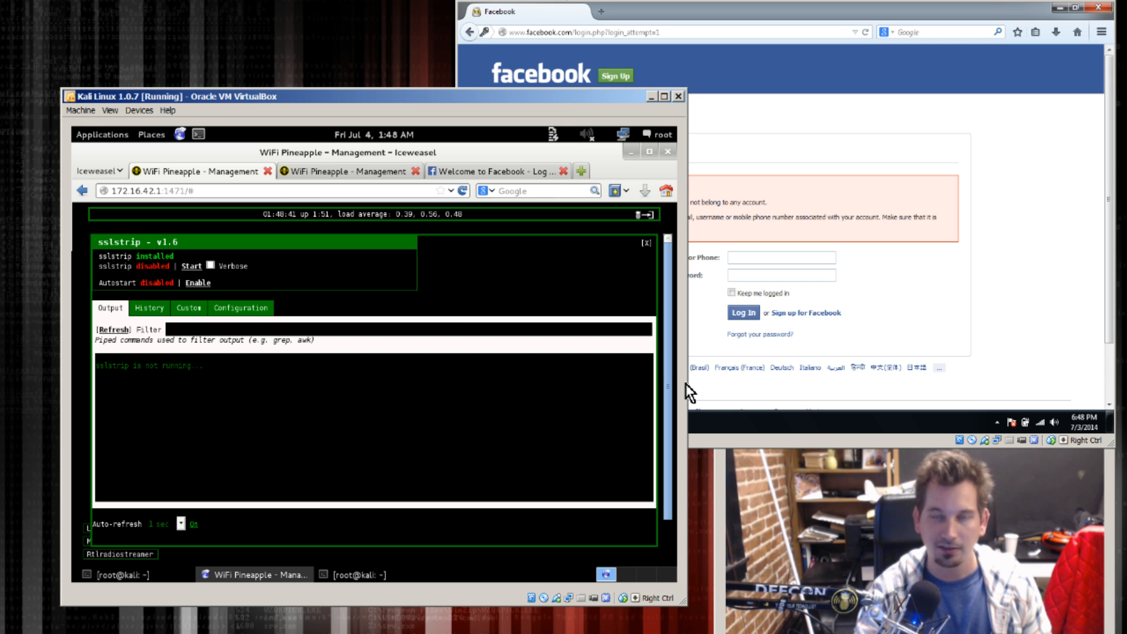